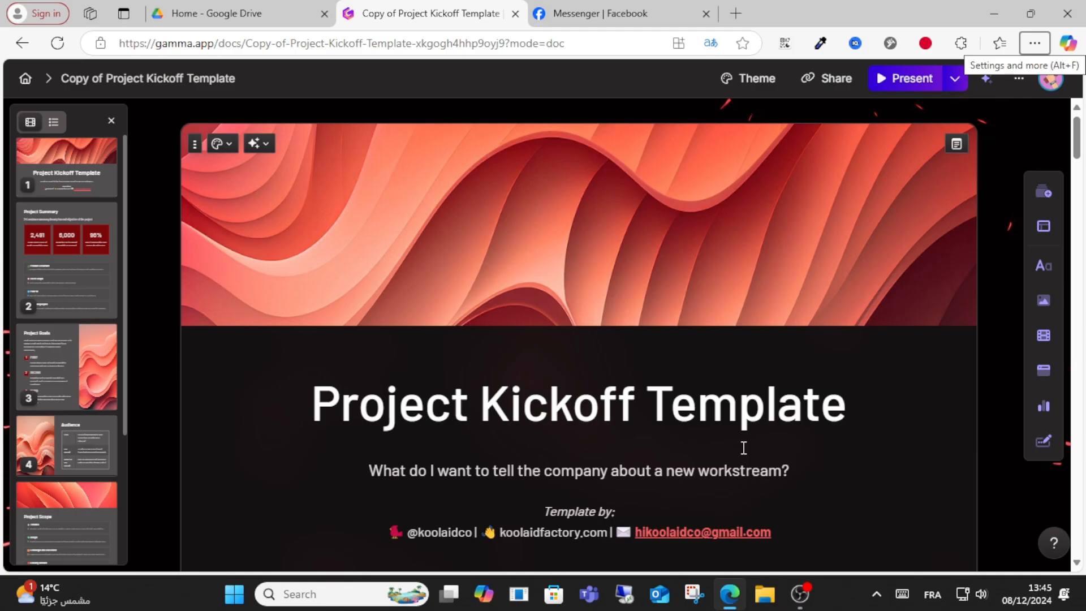
{"action": "mouse_move", "coordinate": [878, 474]}
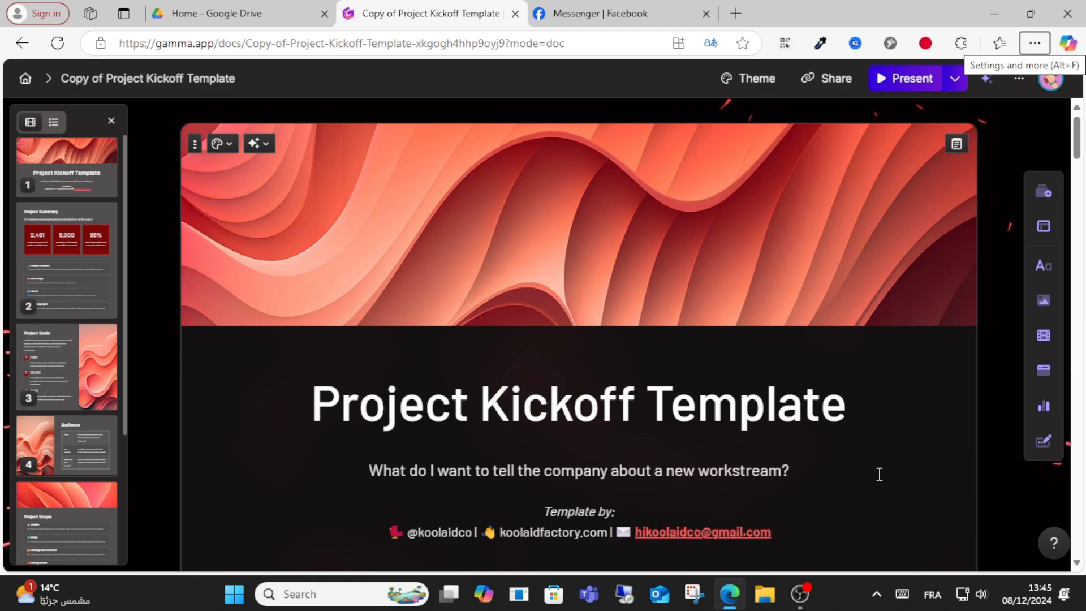
{"action": "mouse_move", "coordinate": [888, 224]}
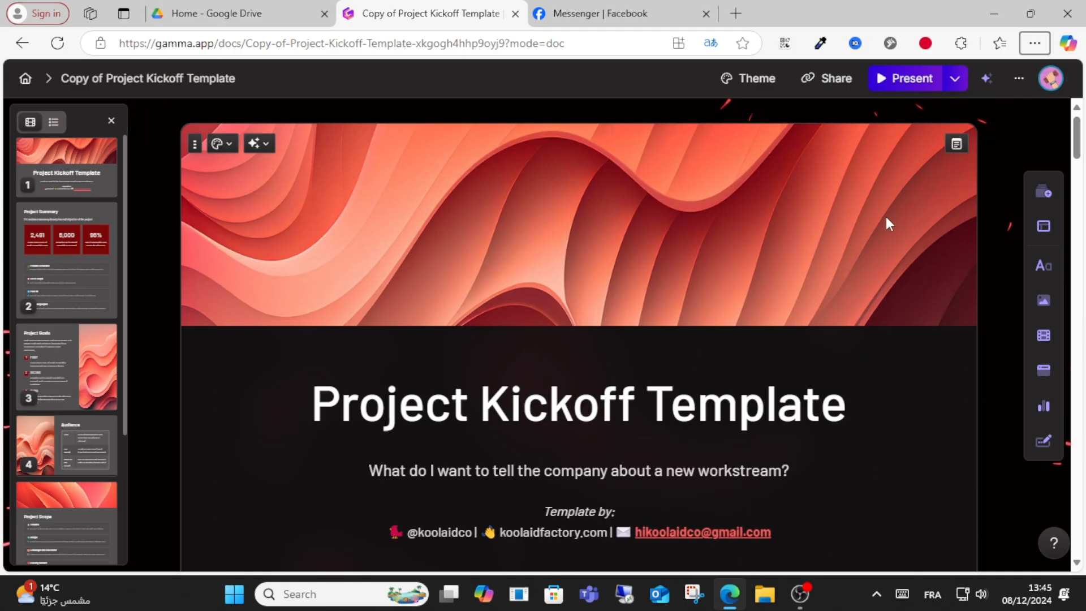
{"action": "mouse_move", "coordinate": [1042, 368]}
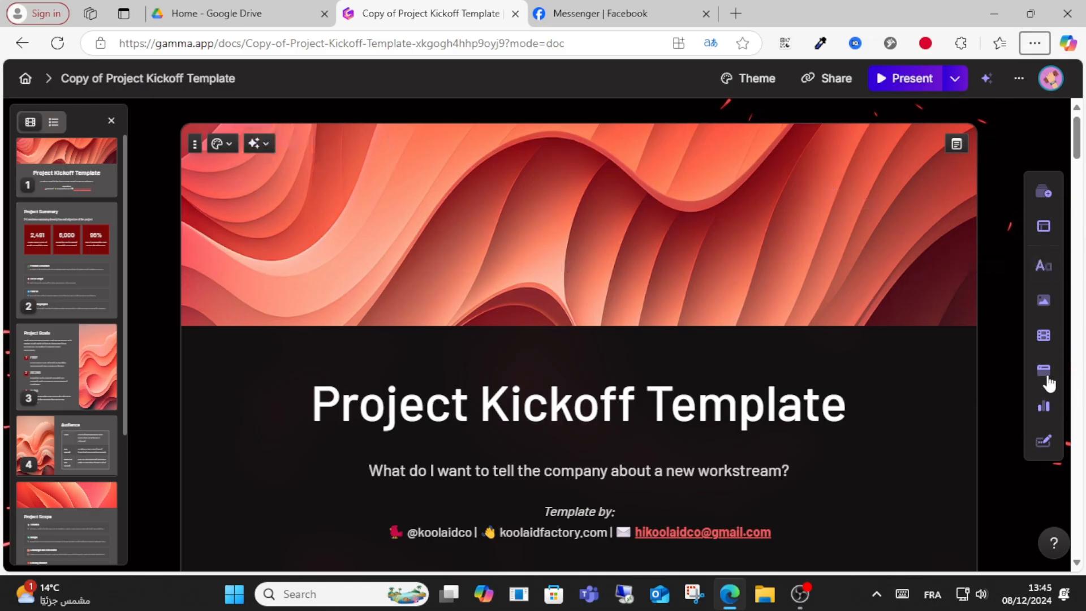
Add a video-or-audio URL embed card from Videos & media, then go to Google Drive.
{"action": "left_click", "coordinate": [1043, 335]}
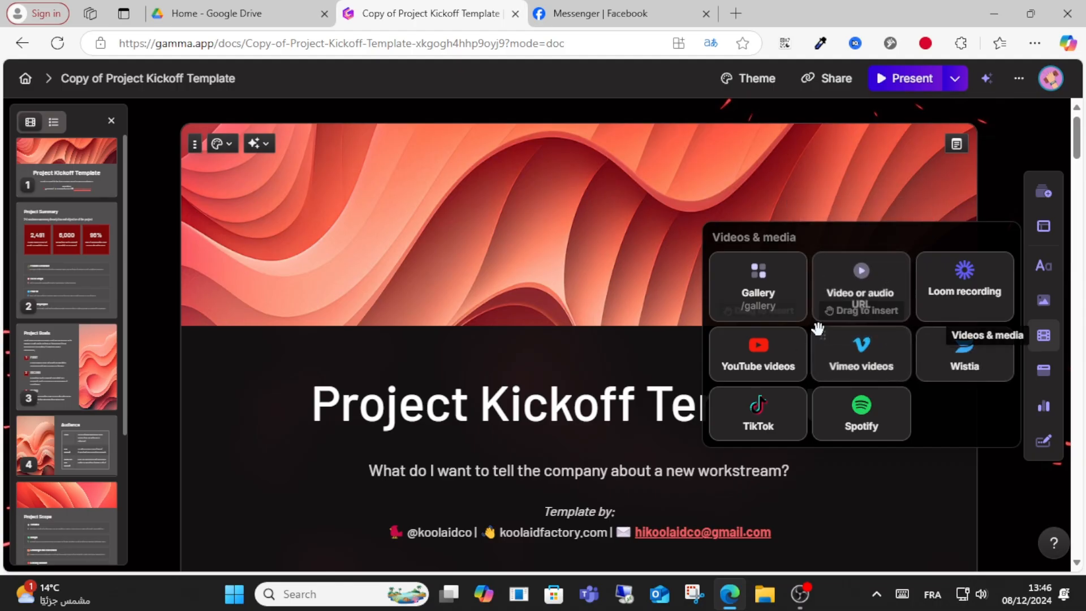
{"action": "mouse_move", "coordinate": [930, 335]}
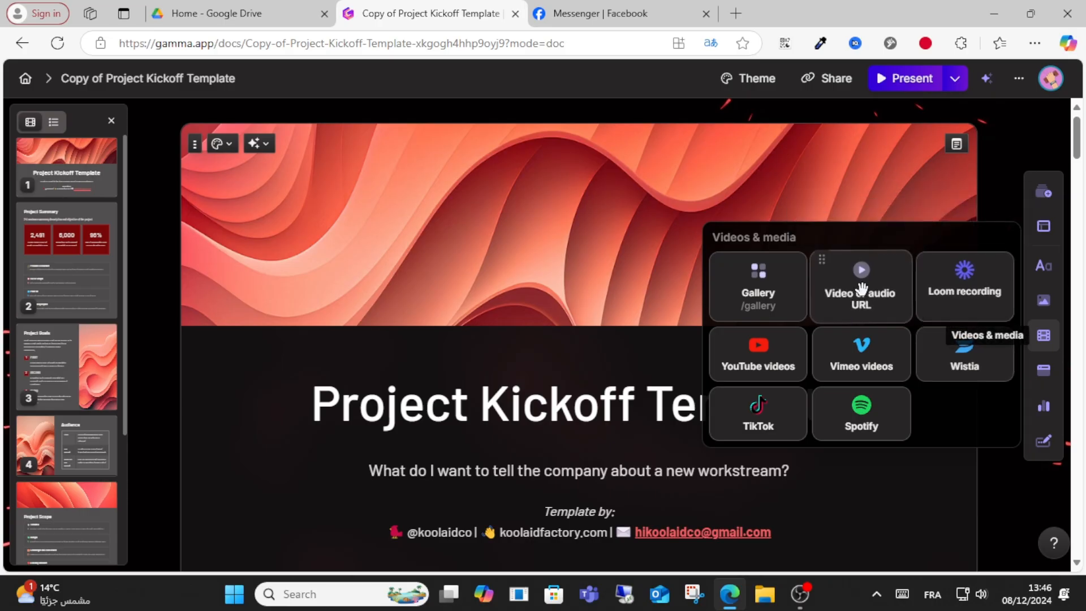
{"action": "left_click", "coordinate": [859, 286]}
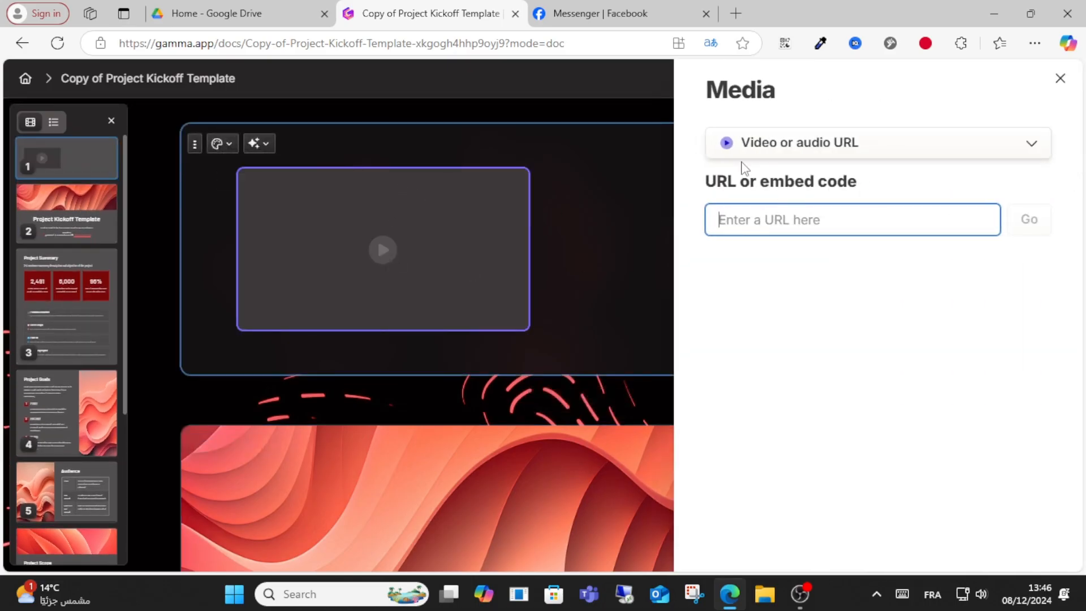
{"action": "left_click", "coordinate": [214, 13]}
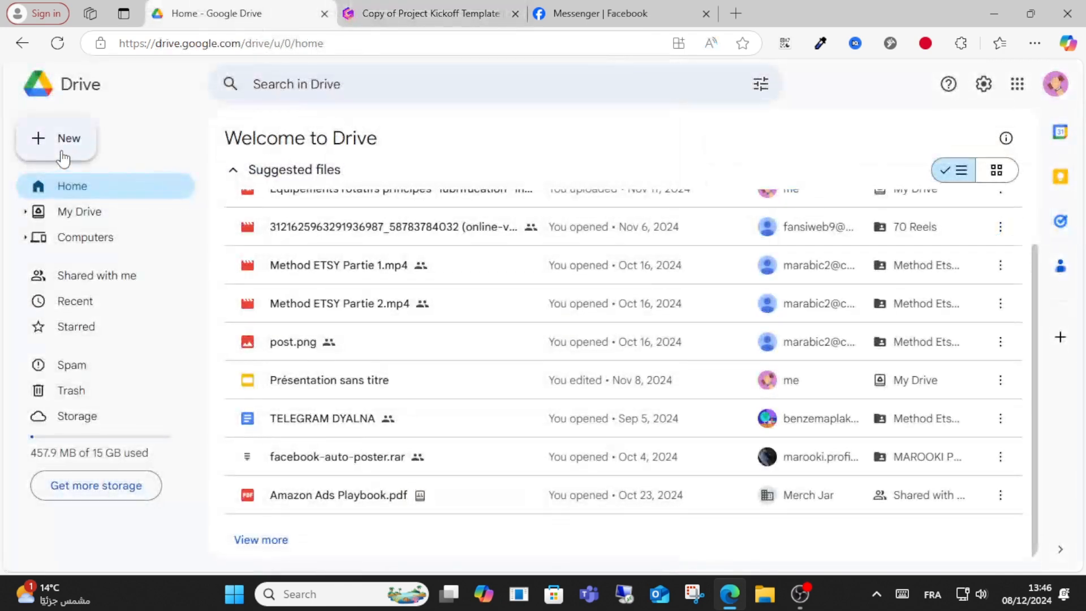
Upload the MP3 file to Google Drive via New > File upload.
{"action": "left_click", "coordinate": [55, 138]}
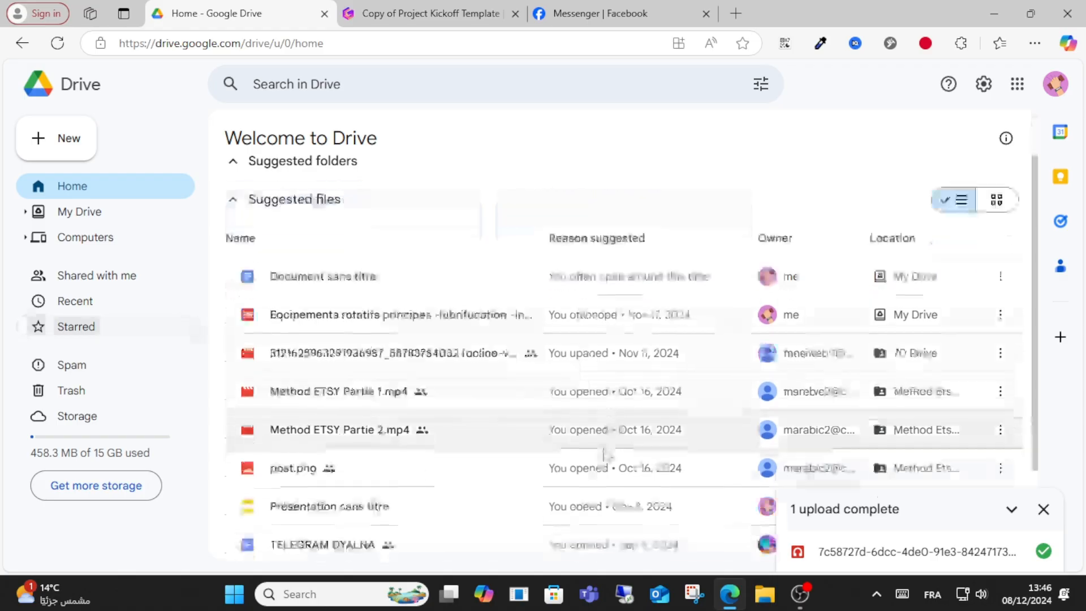
{"action": "scroll", "scroll_direction": "down", "scroll_amount": 3}
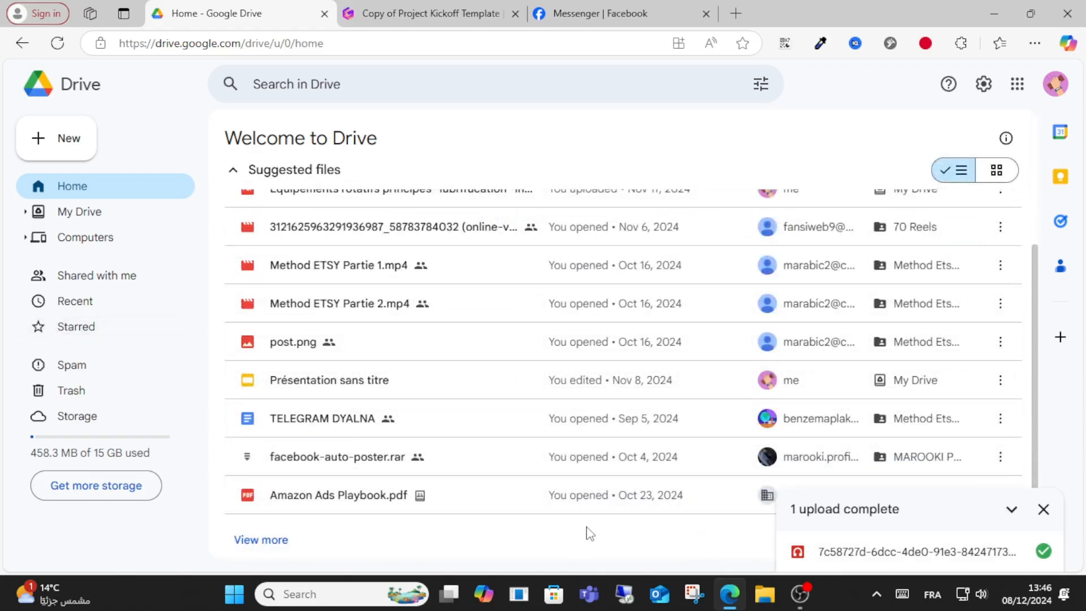
{"action": "mouse_move", "coordinate": [970, 552]}
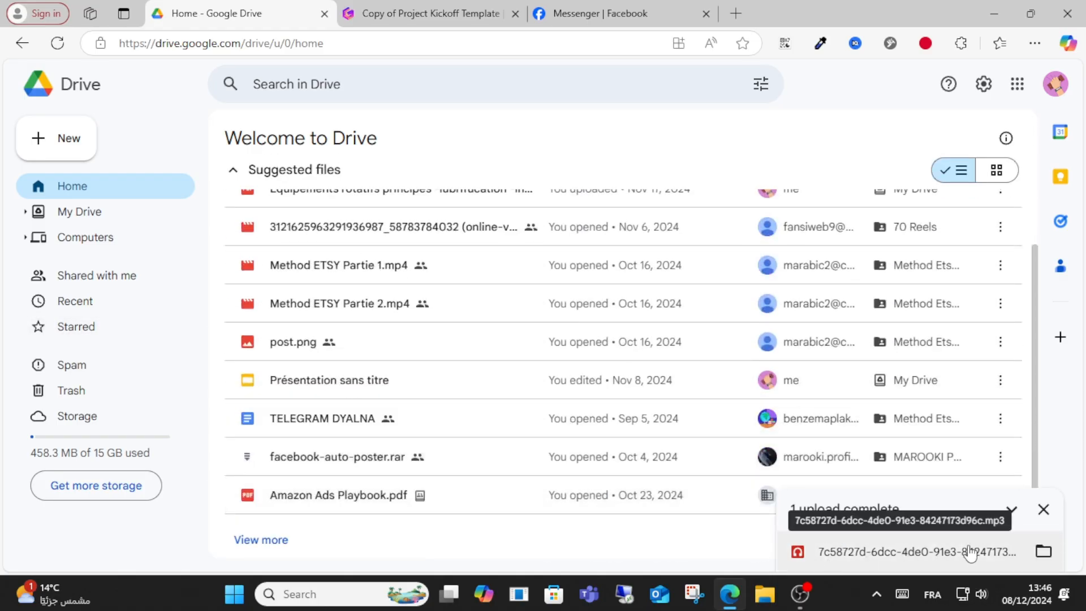
Share the uploaded MP3 with Anyone with the link, copy its link, and return to Gamma.
{"action": "left_click", "coordinate": [939, 85]}
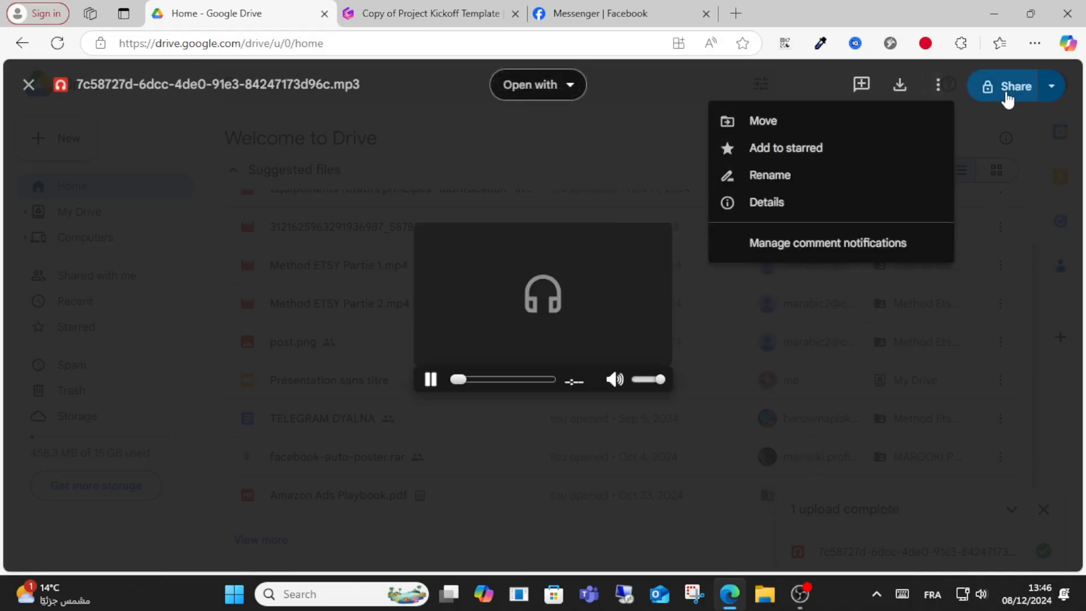
{"action": "left_click", "coordinate": [1010, 86]}
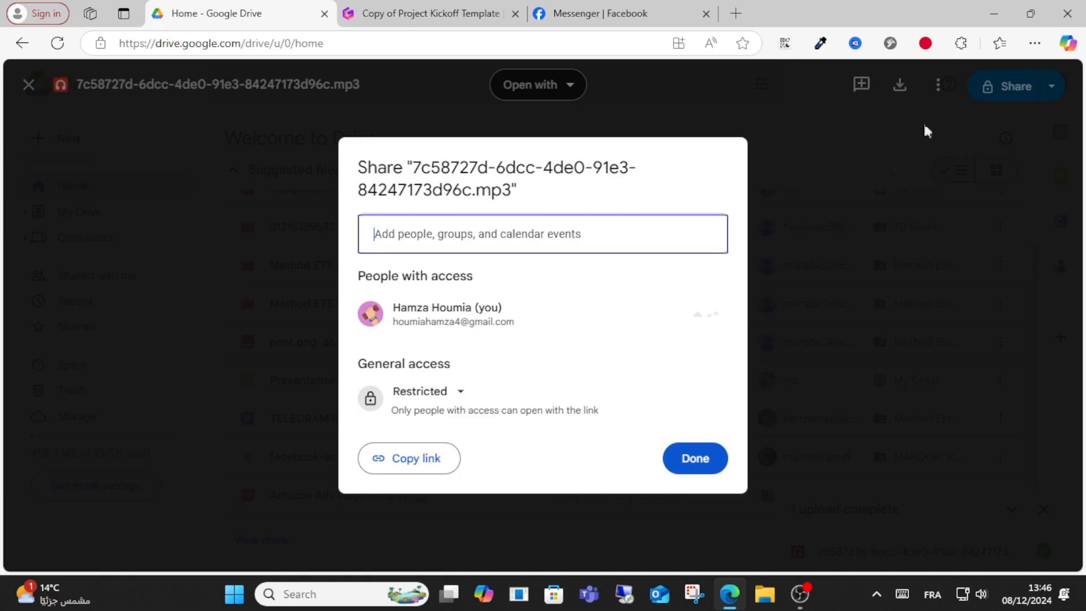
{"action": "left_click", "coordinate": [427, 391]}
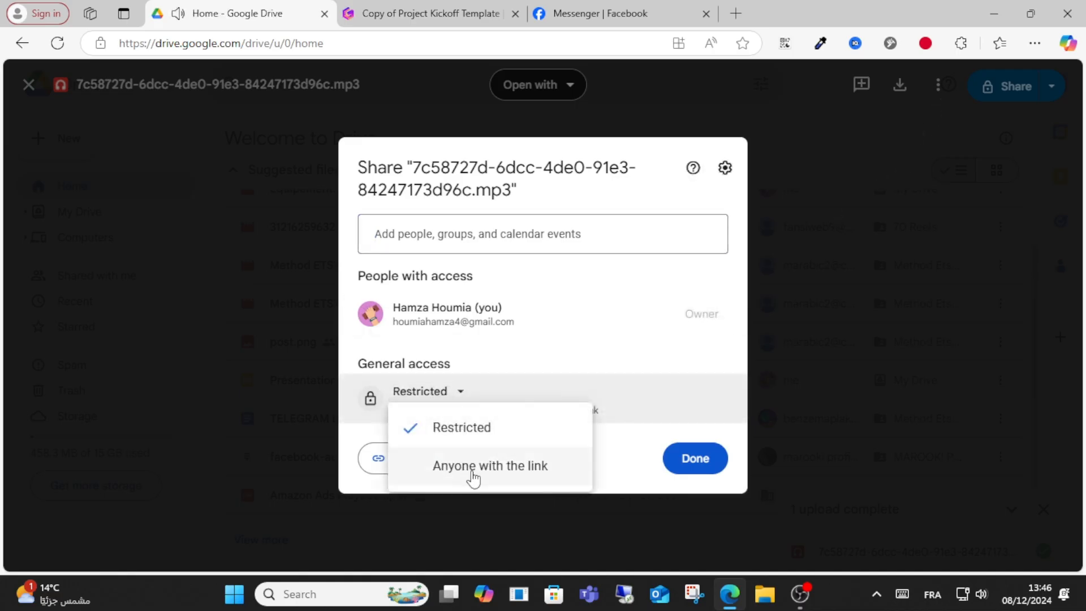
{"action": "left_click", "coordinate": [490, 465]}
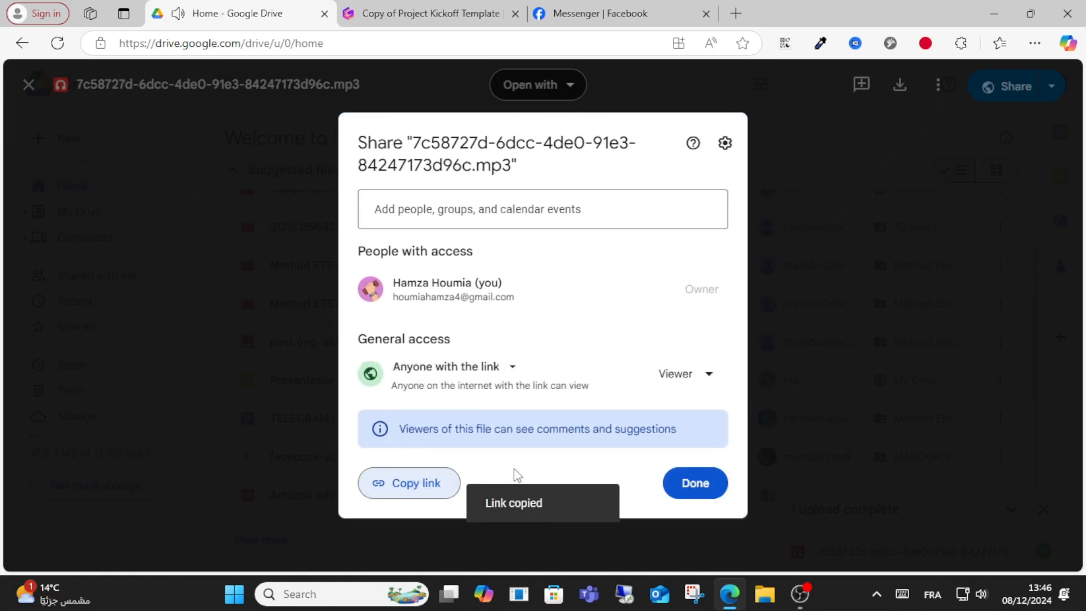
{"action": "left_click", "coordinate": [693, 482]}
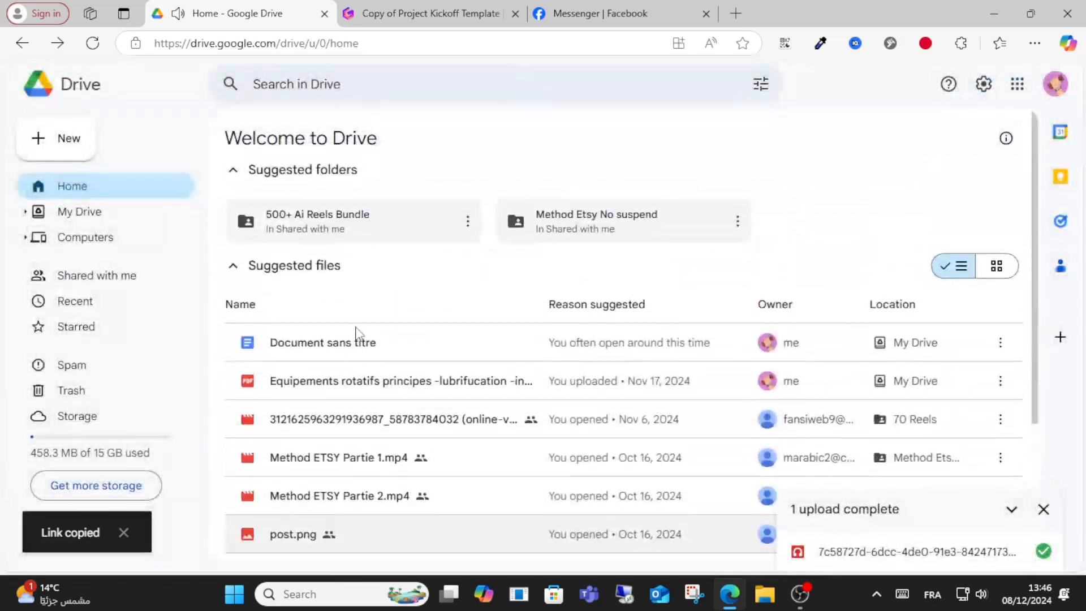
{"action": "scroll", "scroll_direction": "down", "scroll_amount": 3}
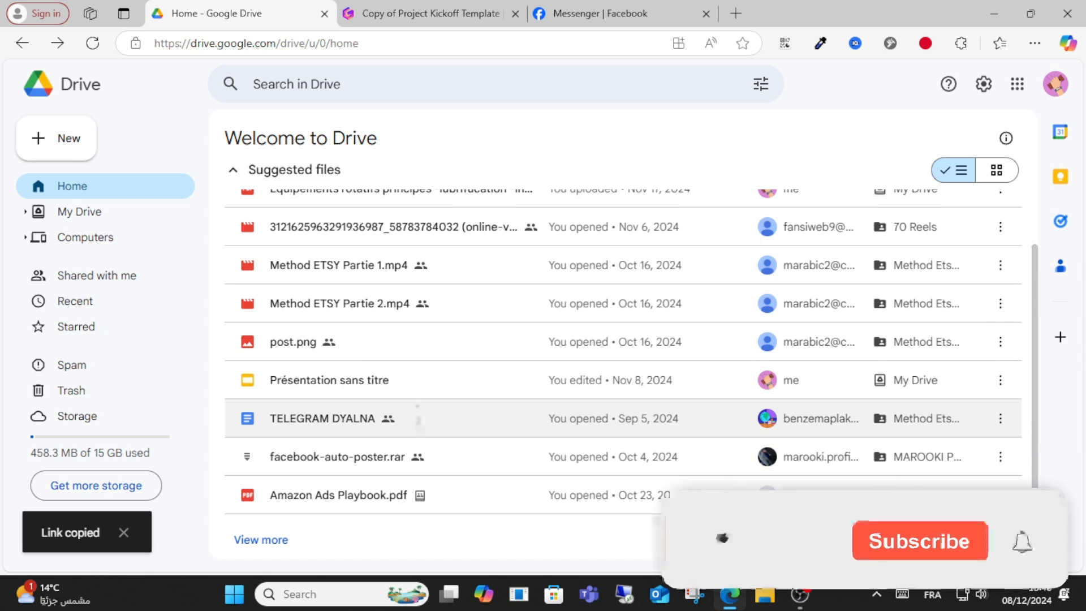
{"action": "left_click", "coordinate": [430, 13]}
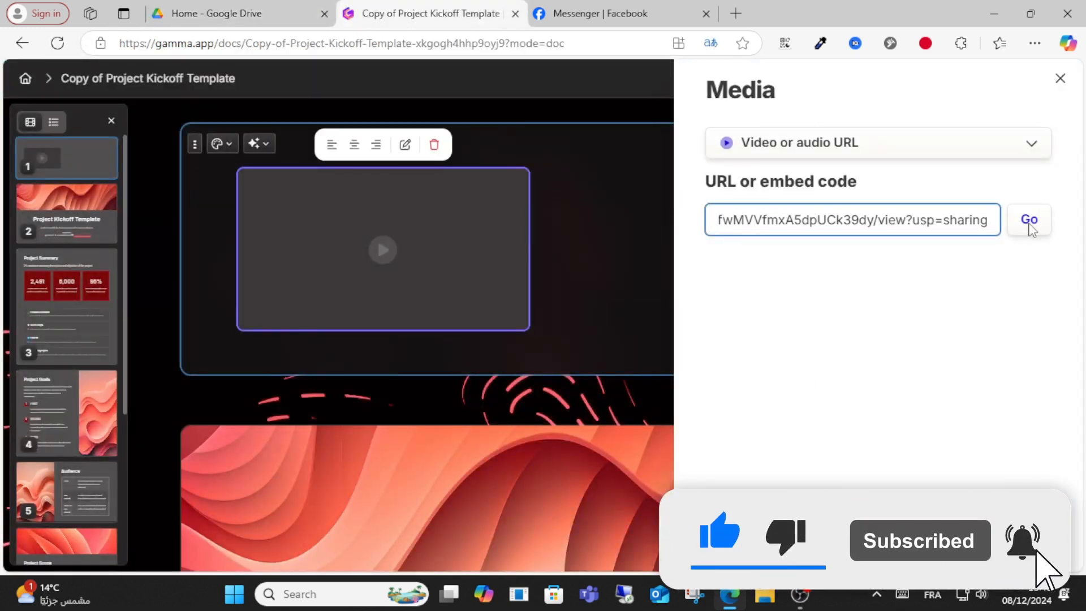
Submit the pasted Google Drive MP3 link so the first card embeds it.
{"action": "left_click", "coordinate": [1028, 219]}
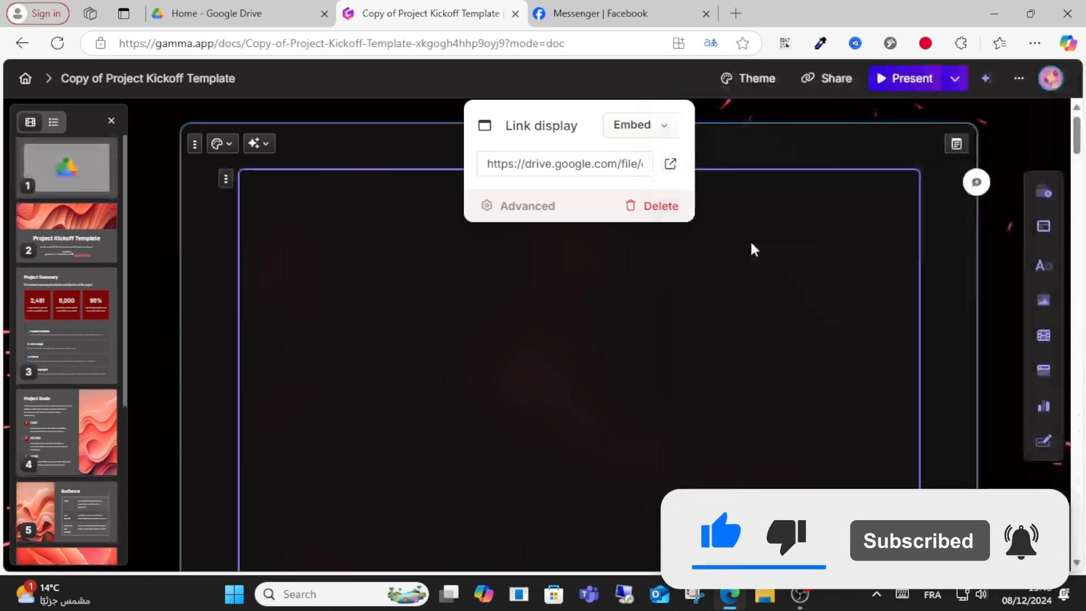